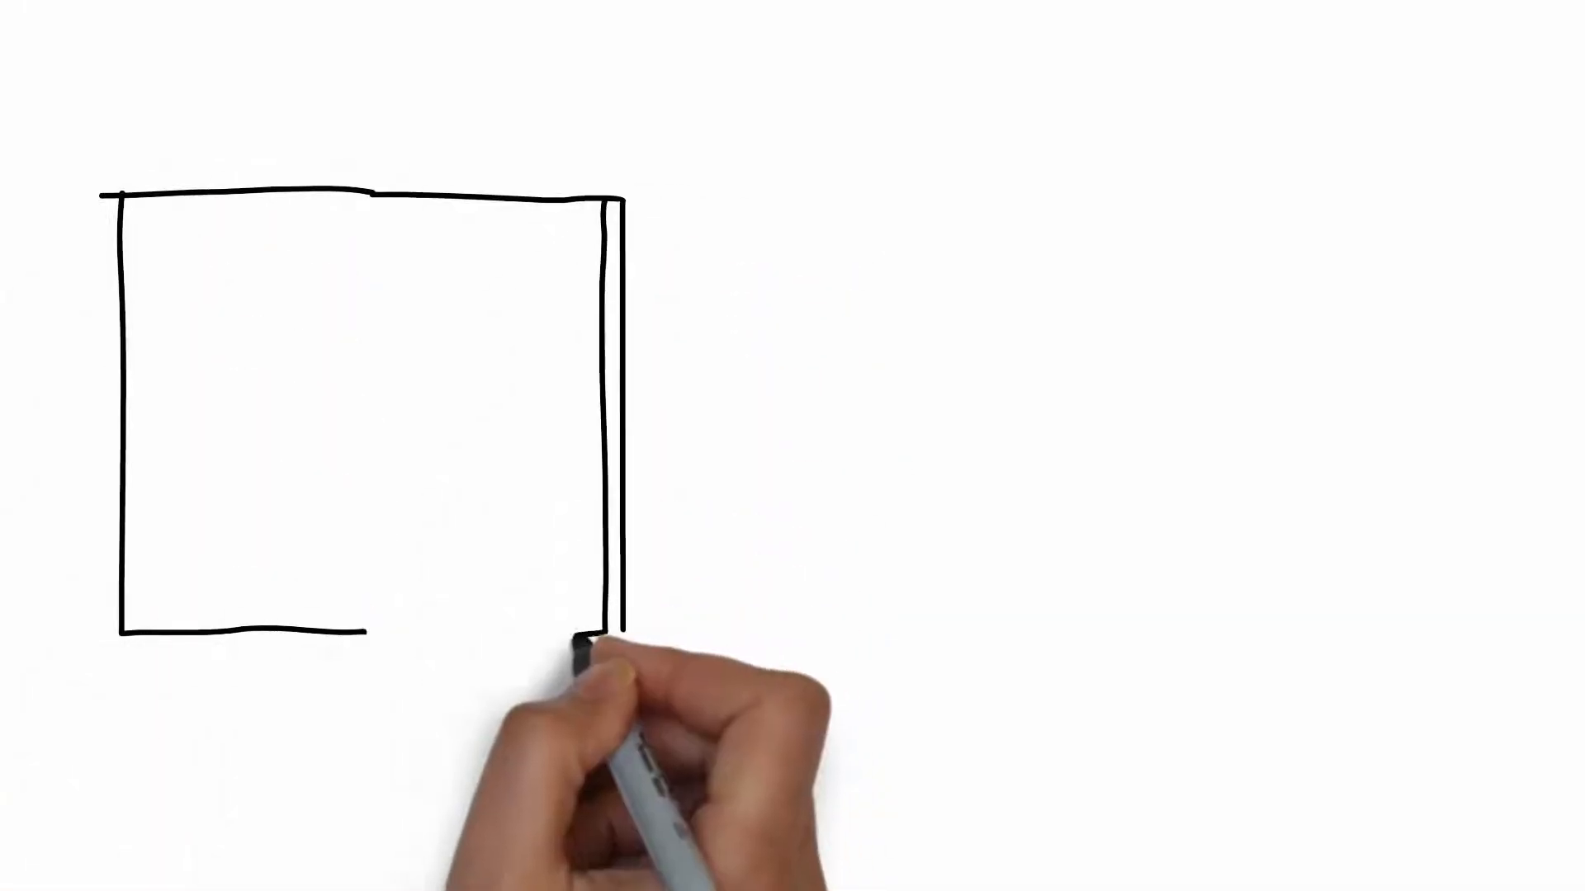
left_click_drag(375, 191, 374, 606)
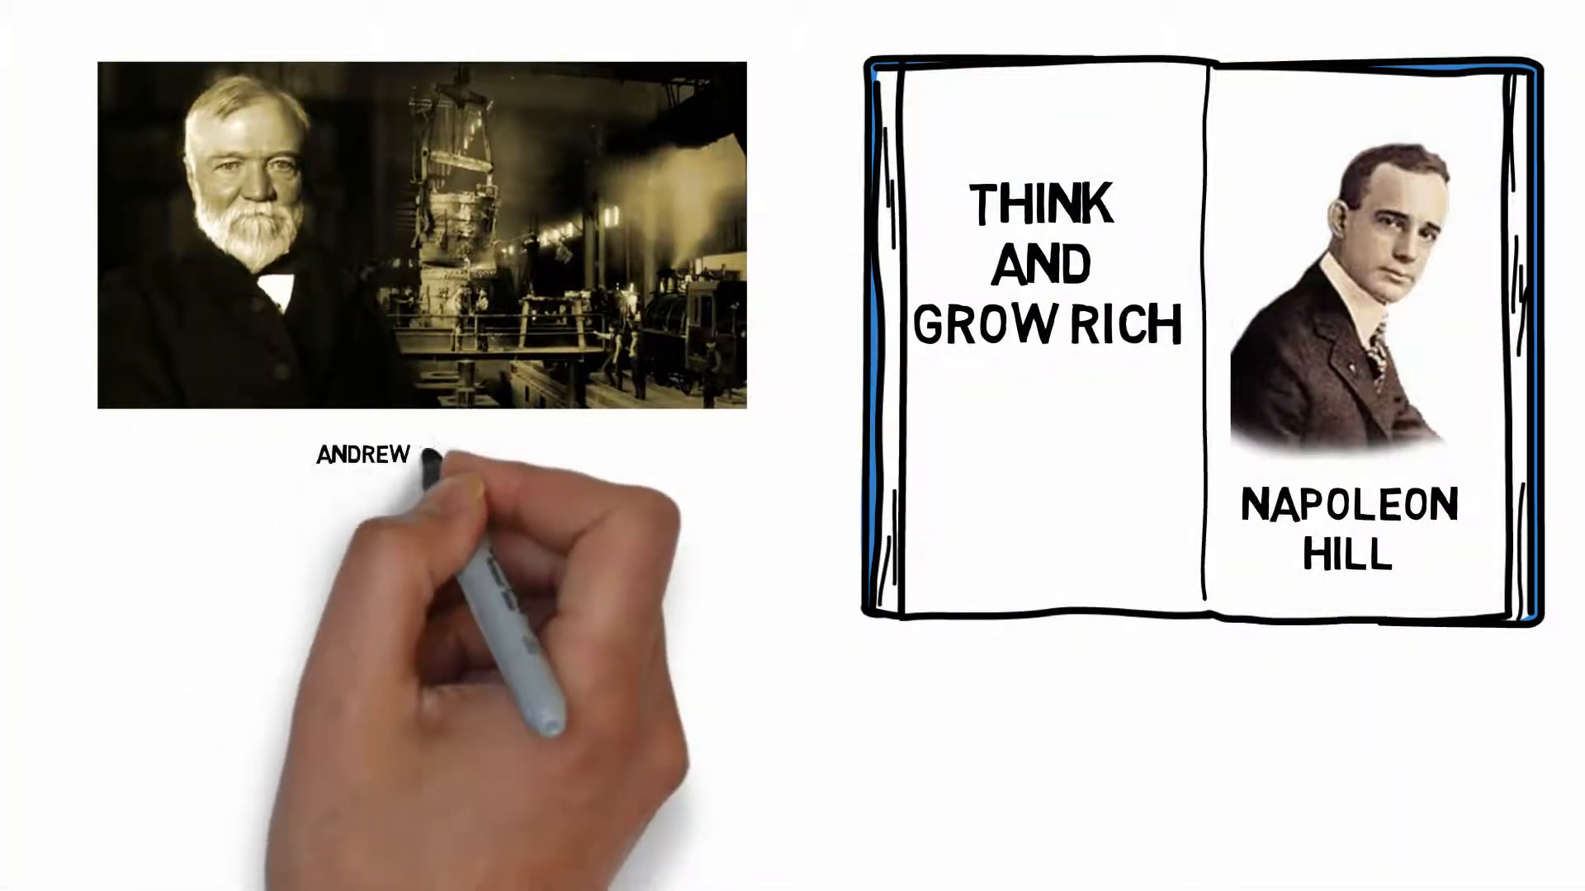
type("CARNEGIE")
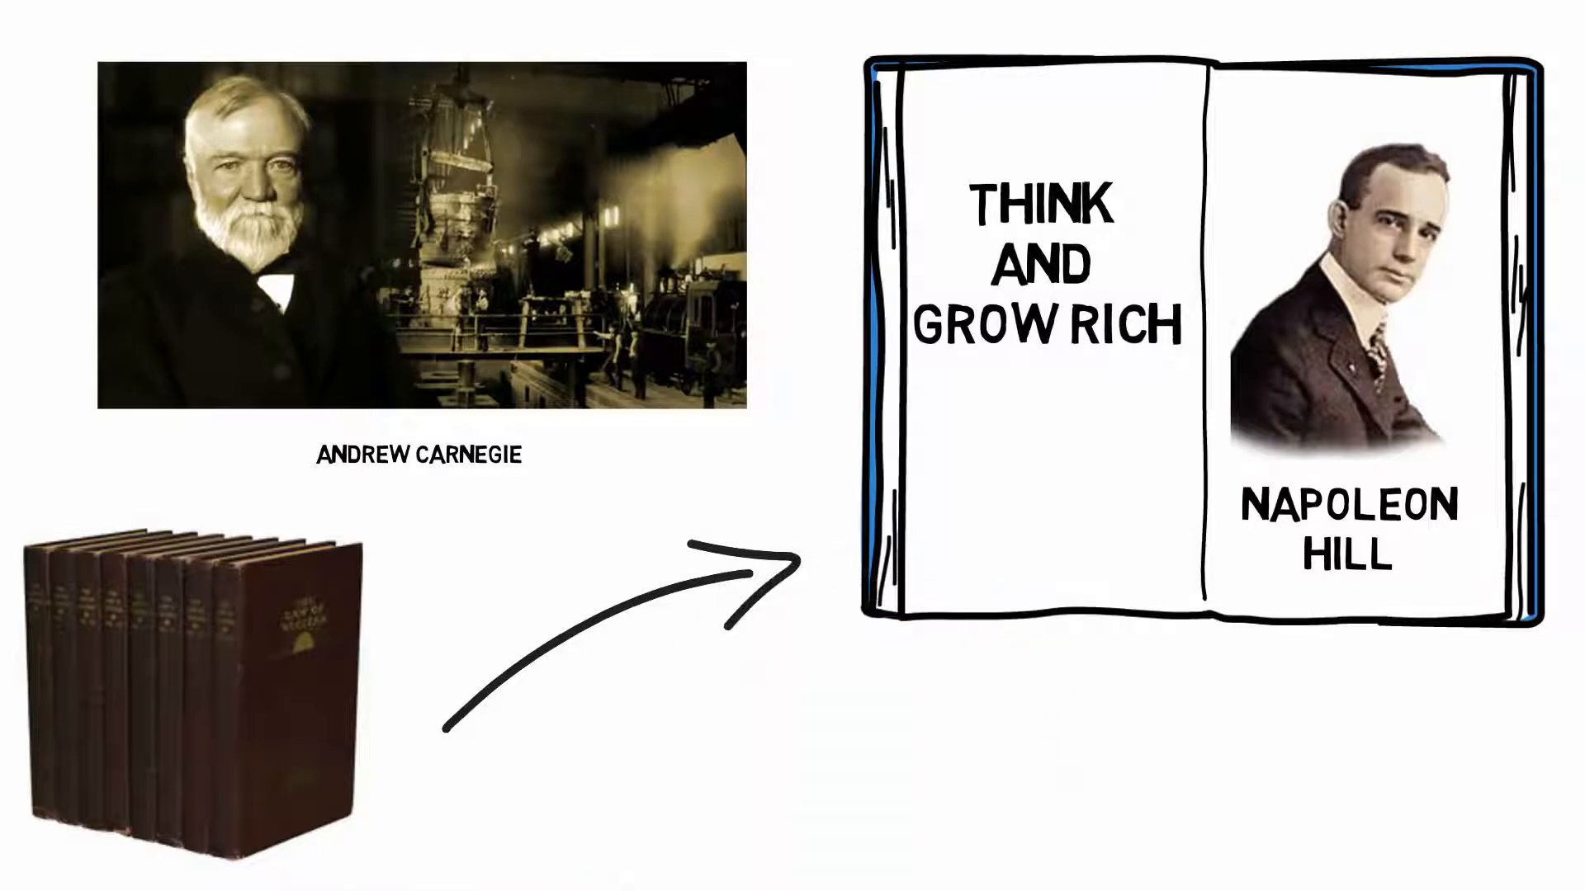
type("MORE COMP")
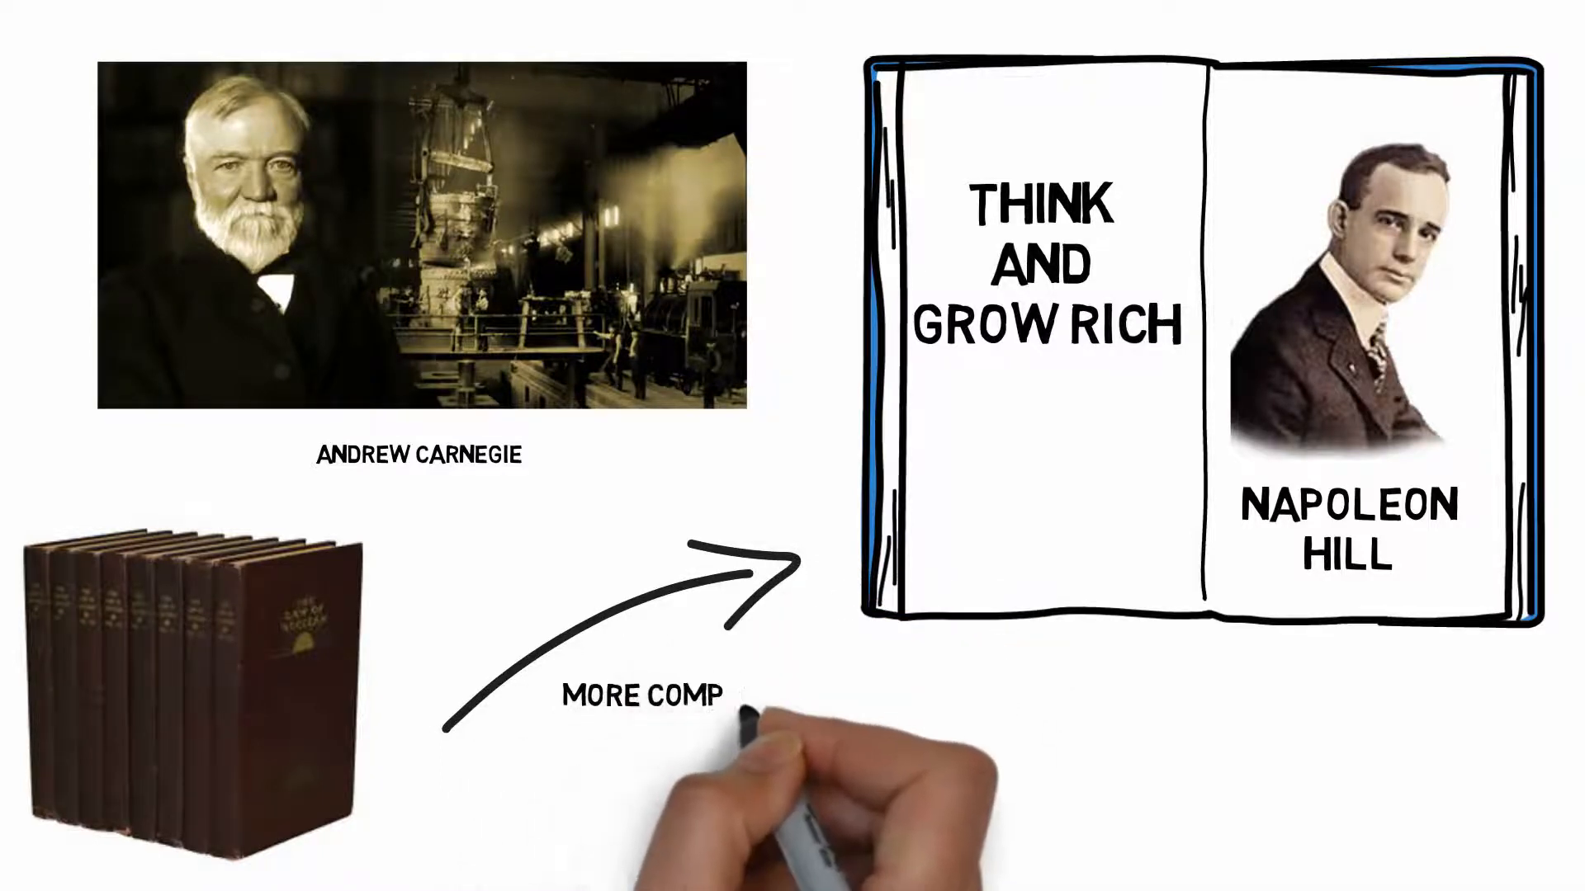
type("ACT VERSION")
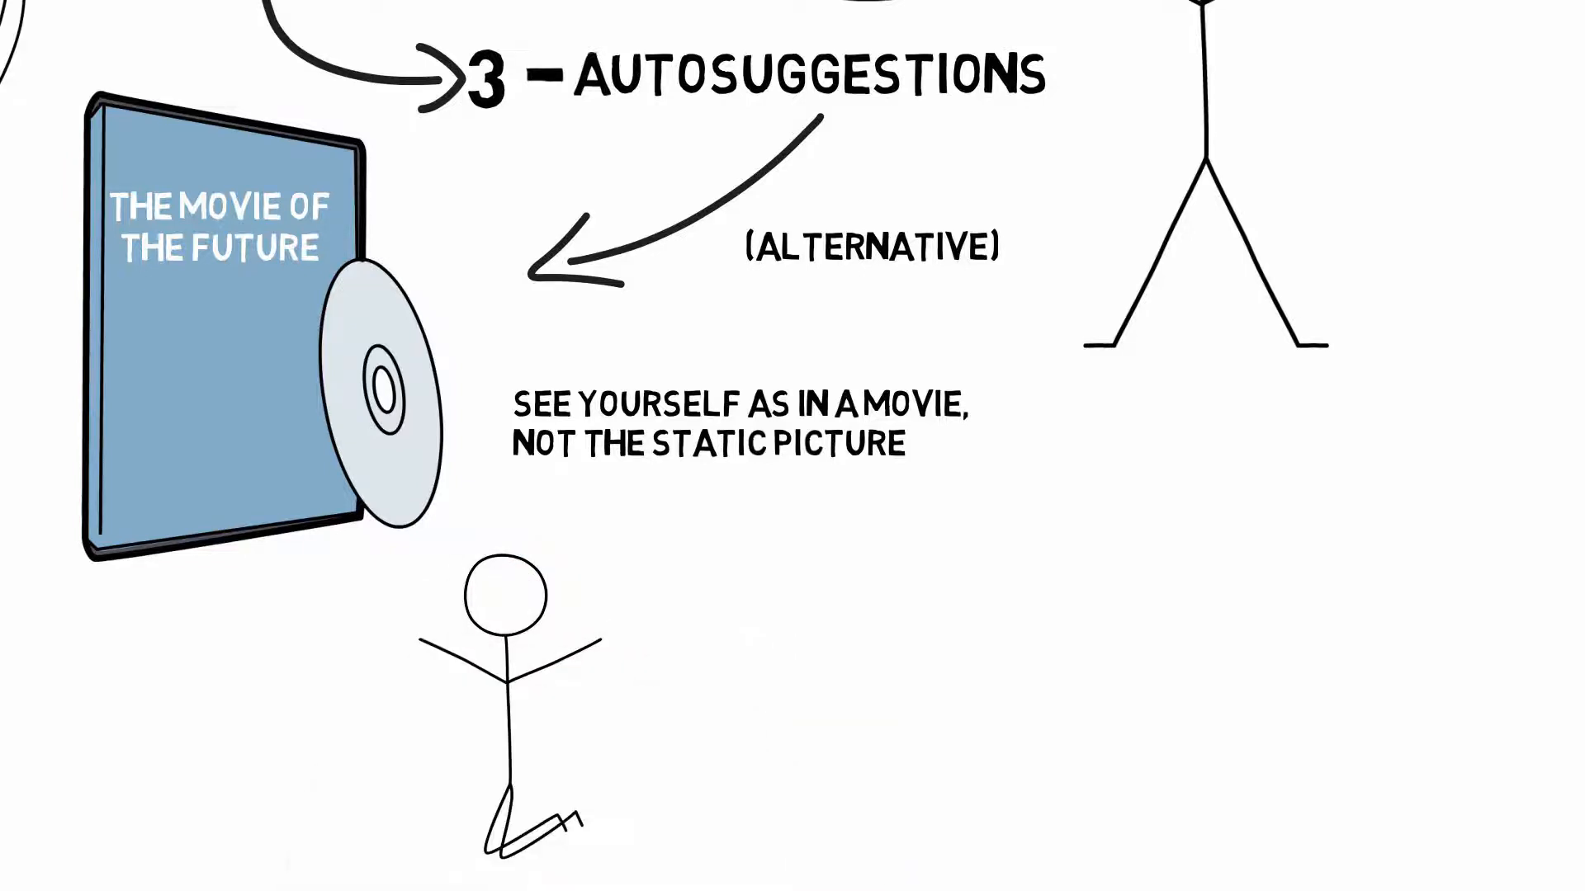
type("(AD")
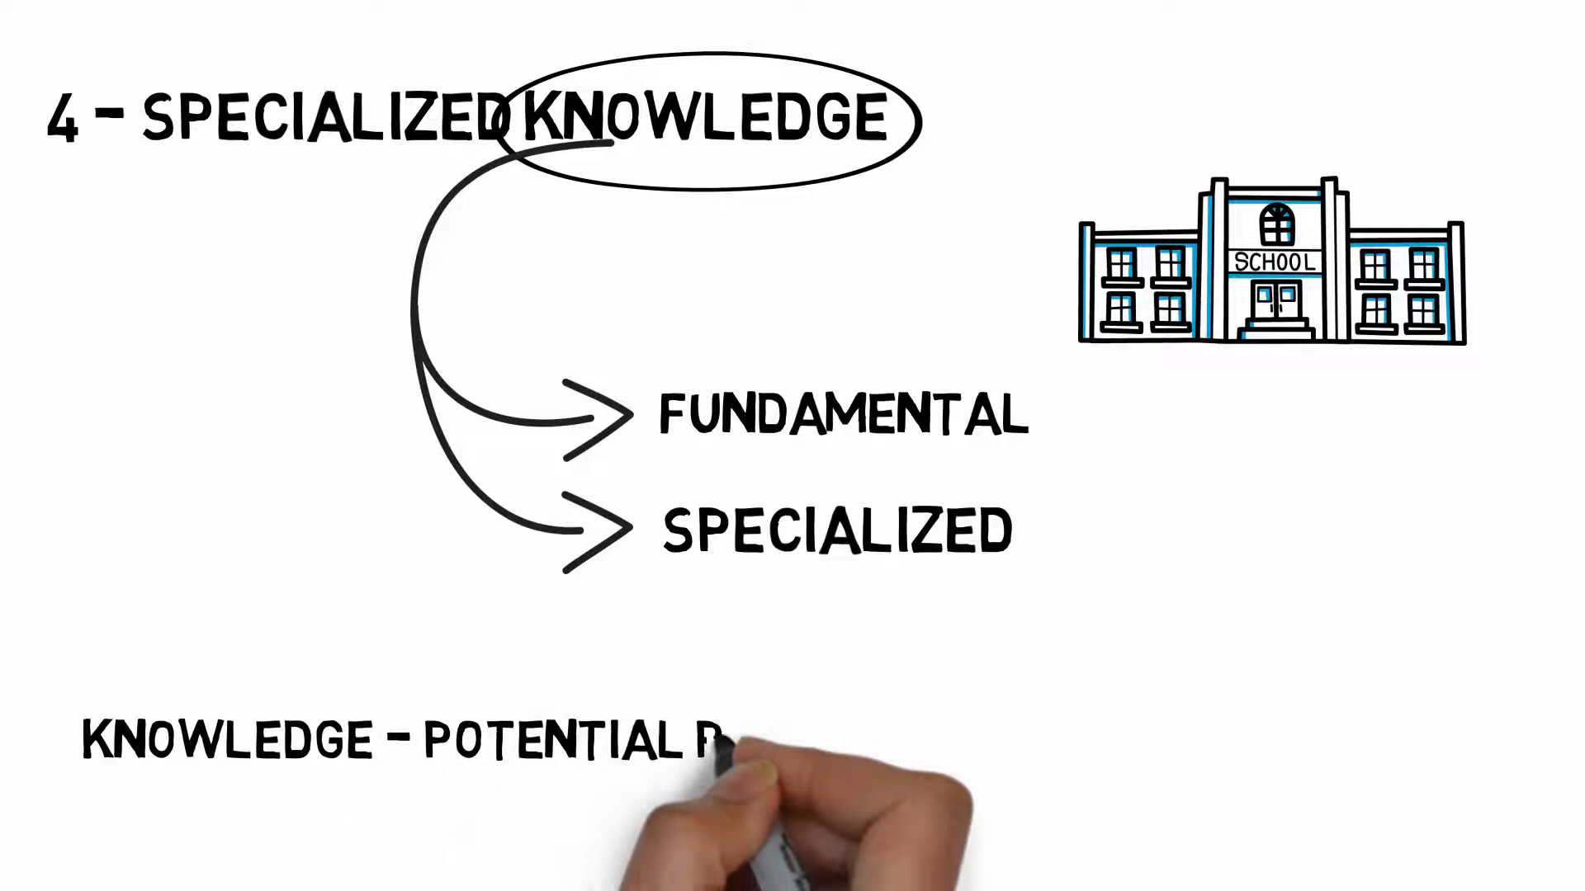
type("POWER")
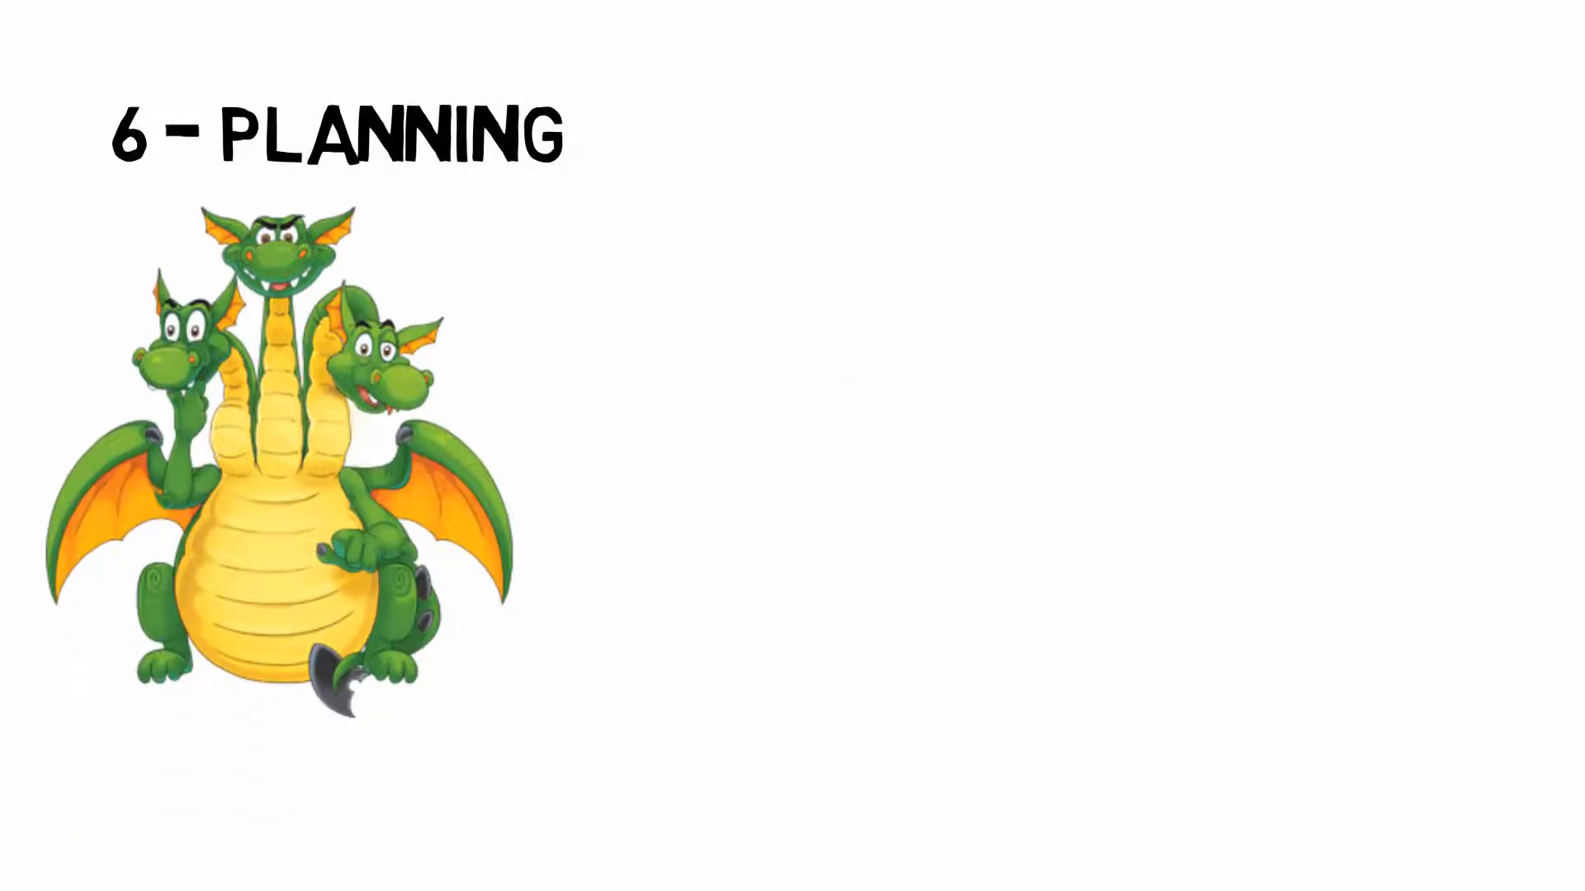
type("THREE HEA")
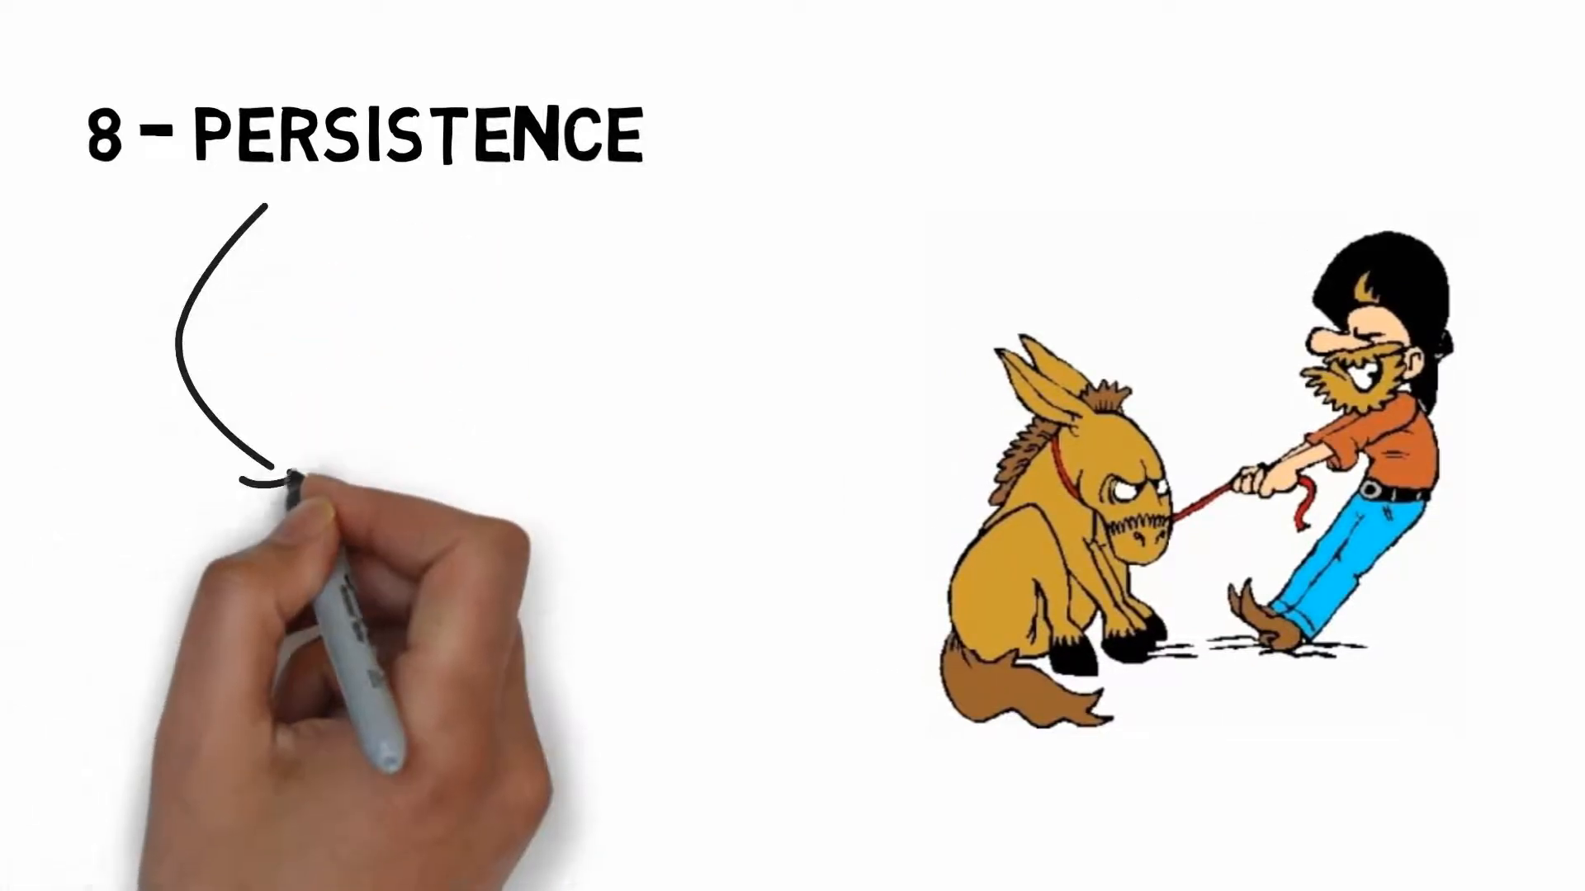
mouse_move(502, 472)
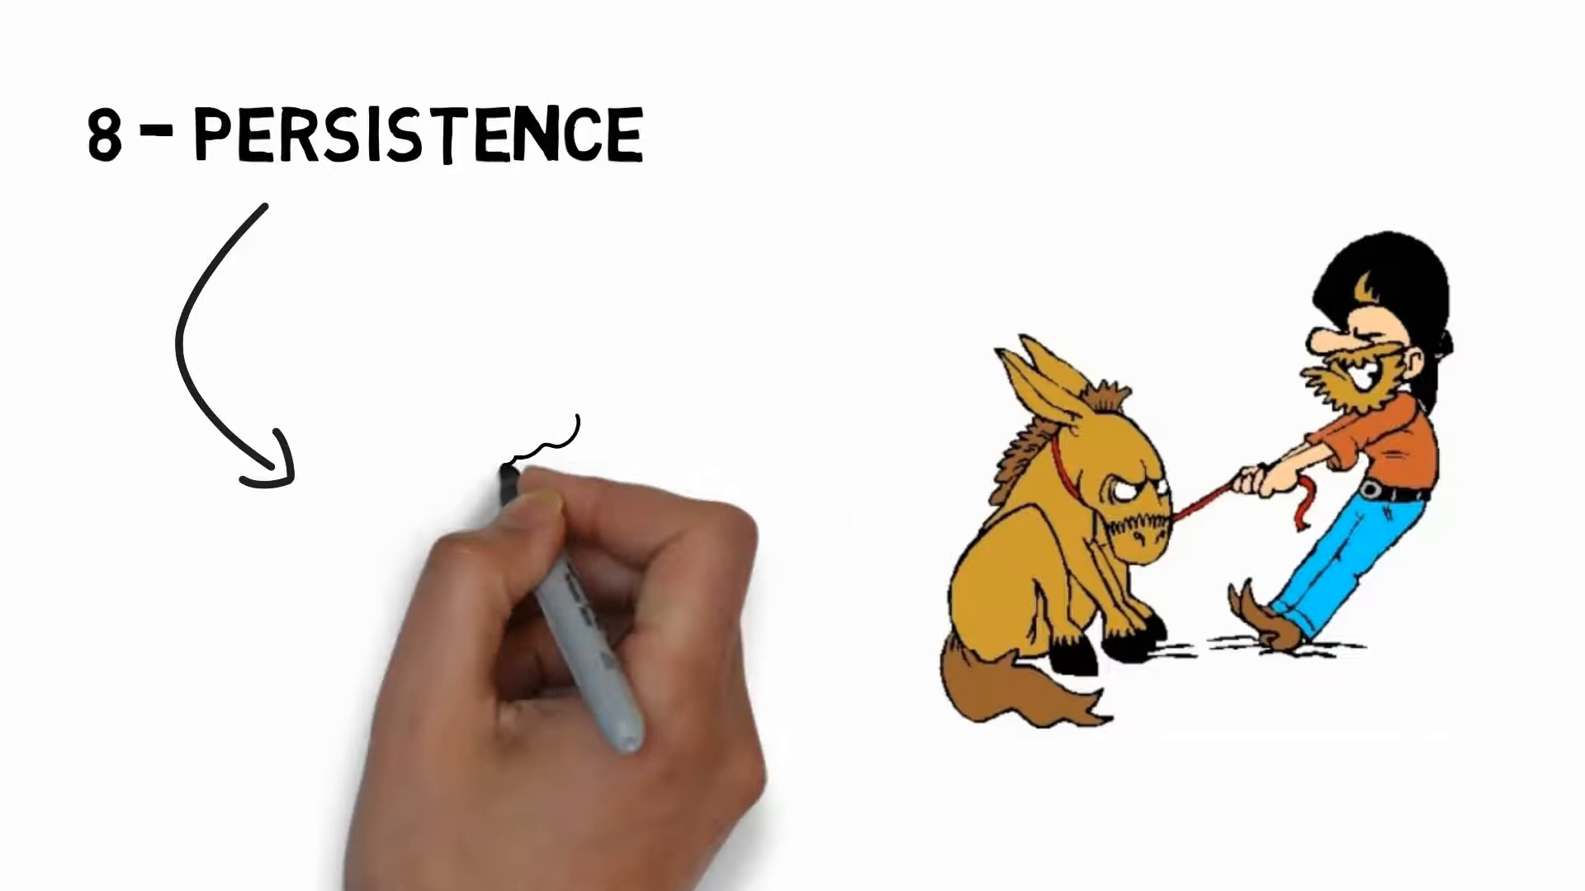